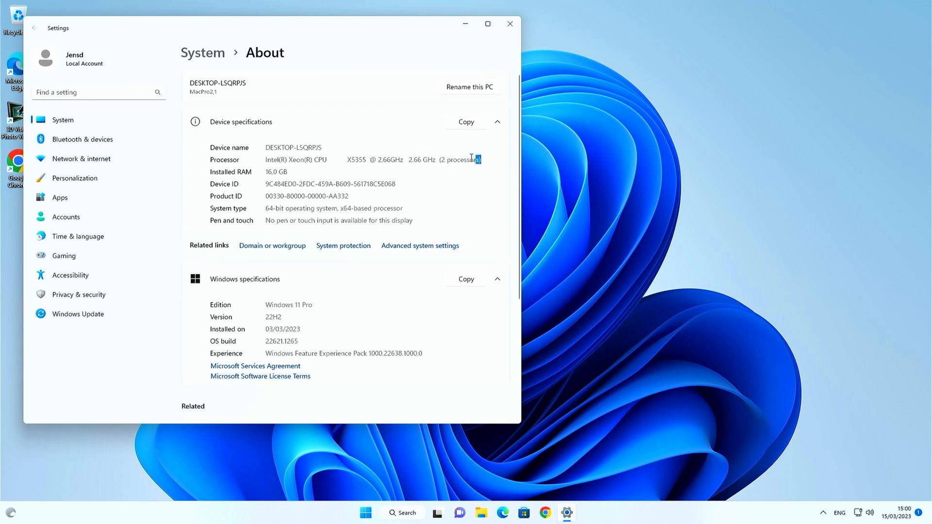
- Highlight the dual Xeon X5355 processor entry in System > About
double_click(371, 159)
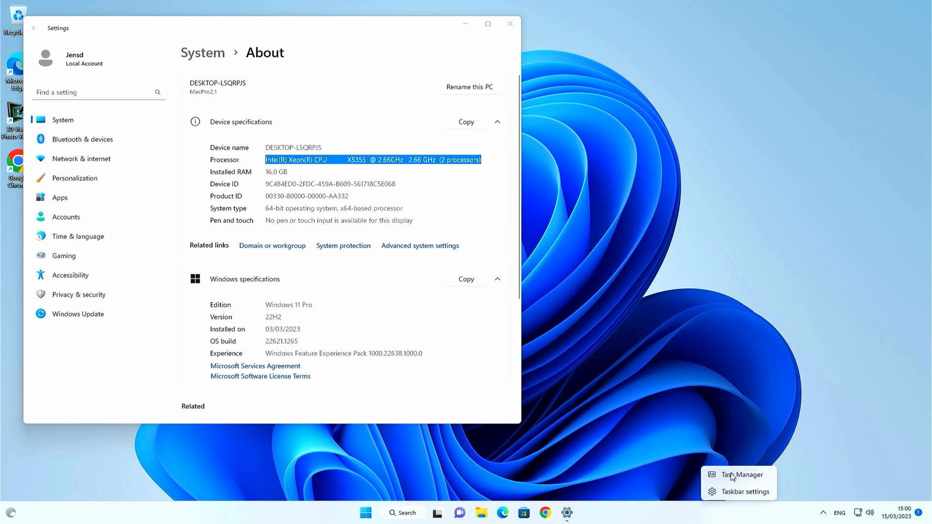
- Check Task Manager's CPU page for 2 sockets and 8 cores, then launch Geekbench 5
left_click(737, 474)
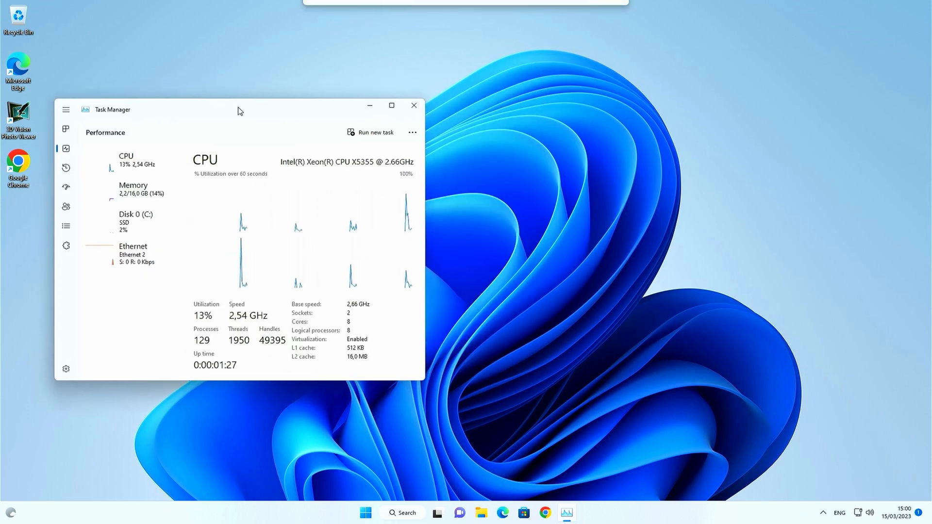
left_click(365, 512)
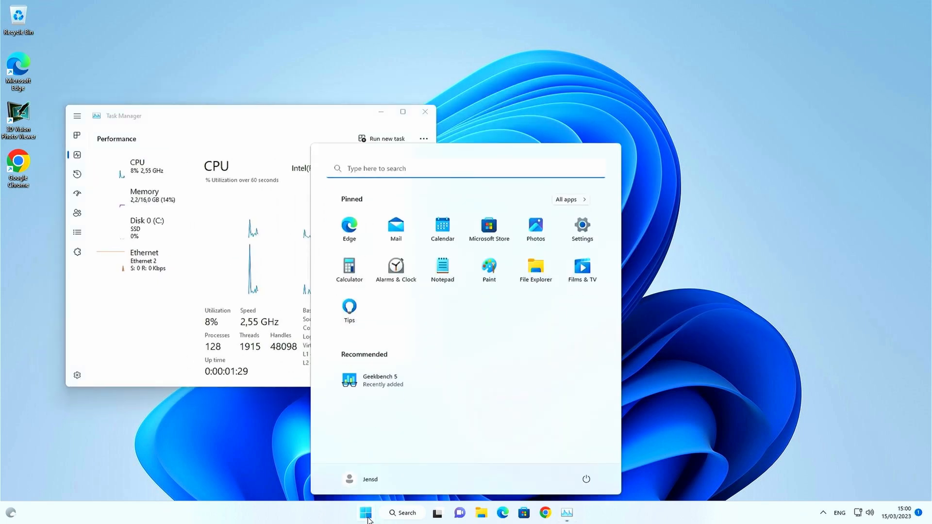
mouse_move(408, 388)
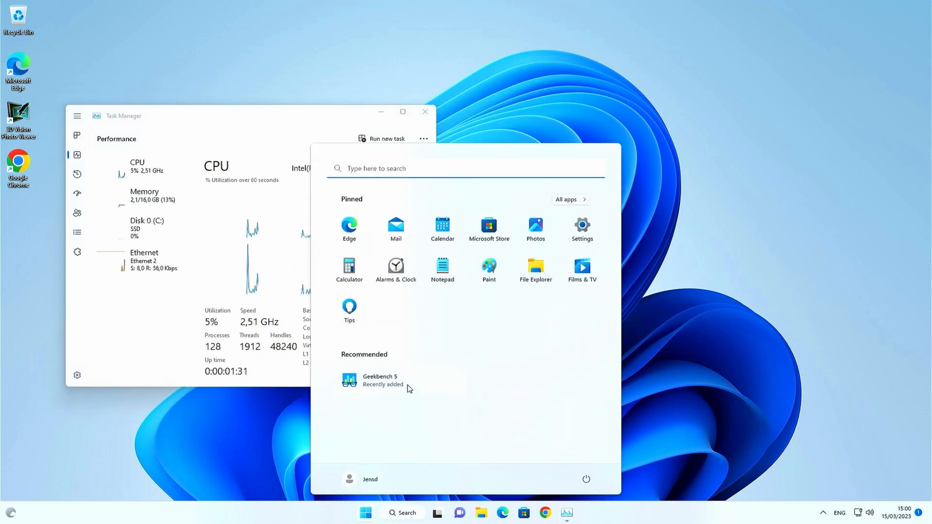
left_click(380, 380)
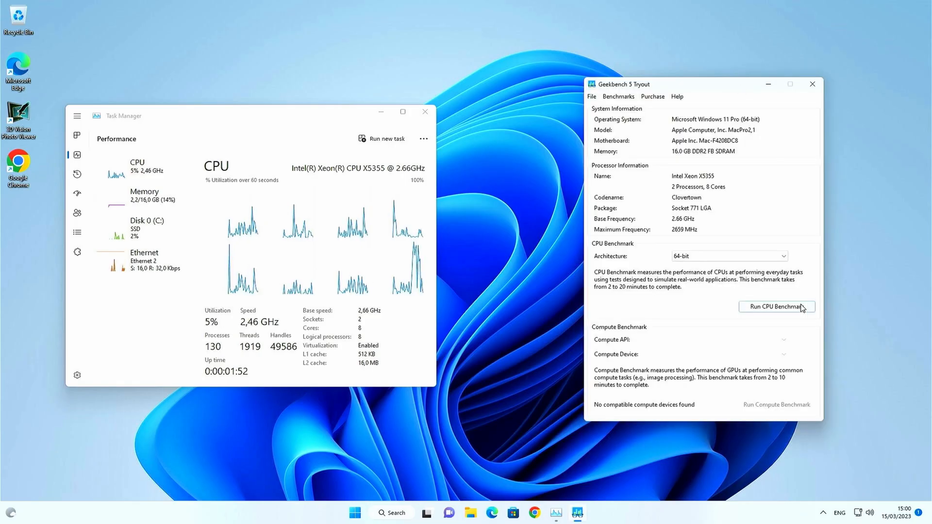
- Run the Geekbench 5 CPU benchmark, scoring 368 single-core and 2090 multi-core
left_click(776, 306)
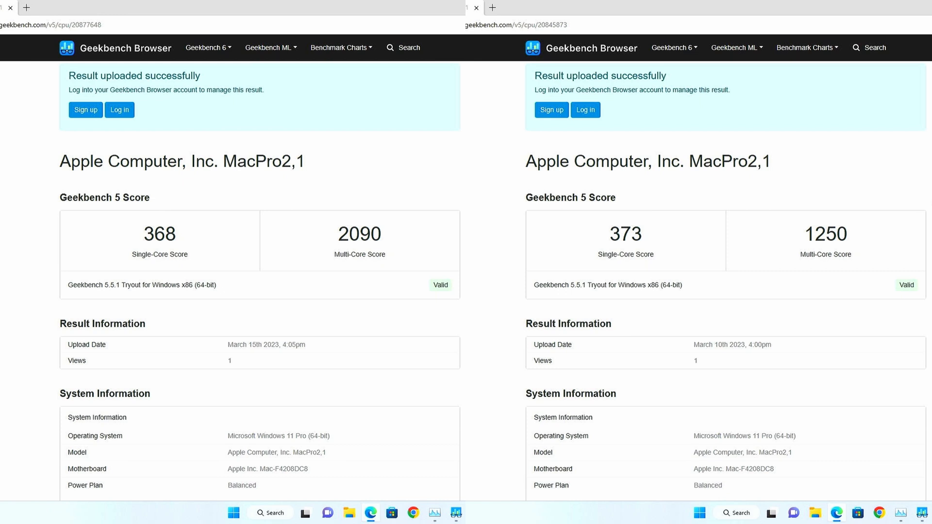
- Show the Geekbench 5 CPU results list with the new 368/2090 MacPro2,1 result on top
left_click(763, 330)
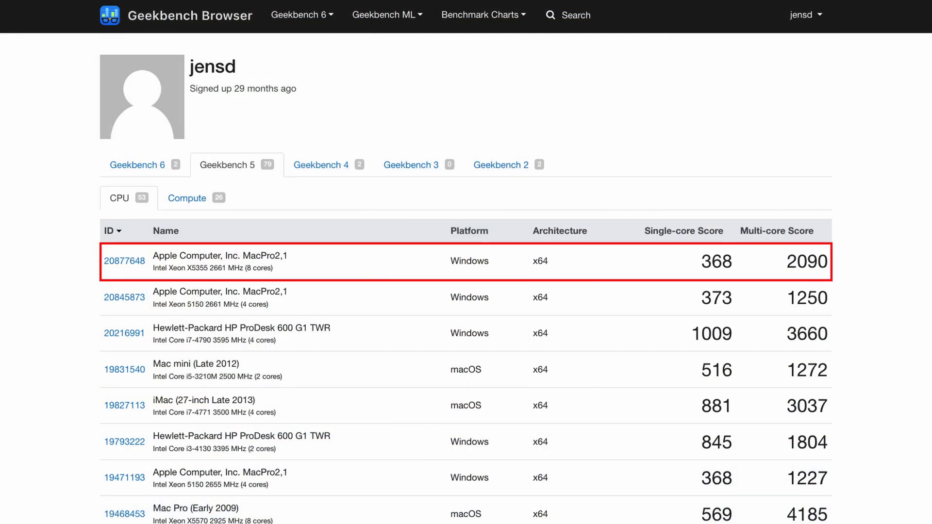
- Open Intel's Xeon X5355 specification page and find its 120 W TDP
scroll("down", 3)
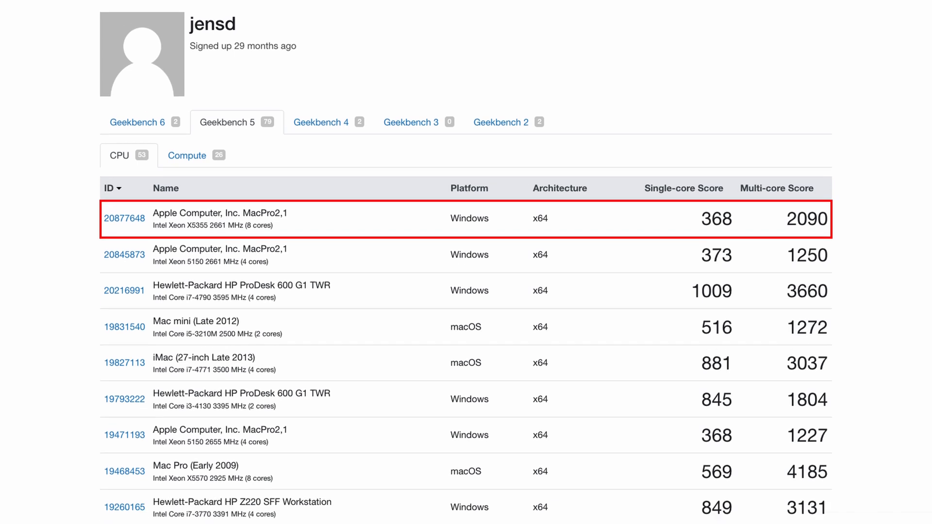
scroll("down", 3)
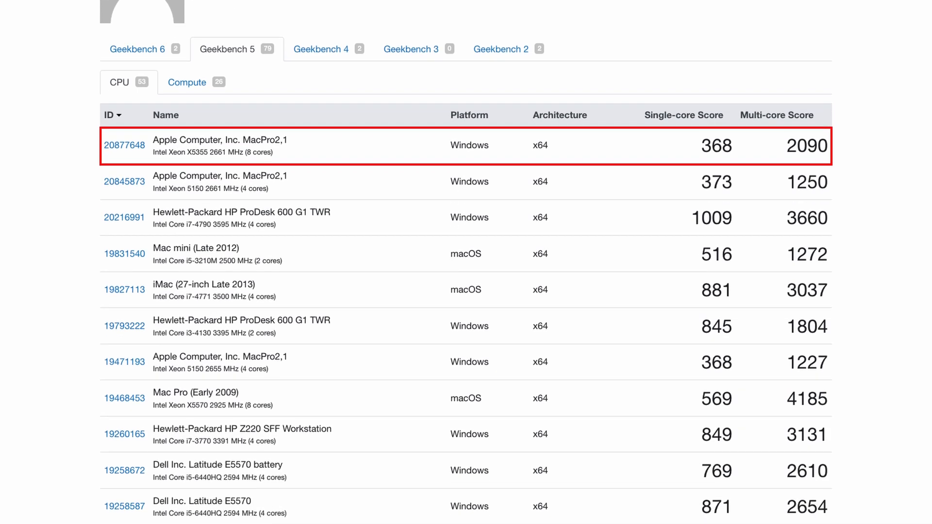
scroll("down", 3)
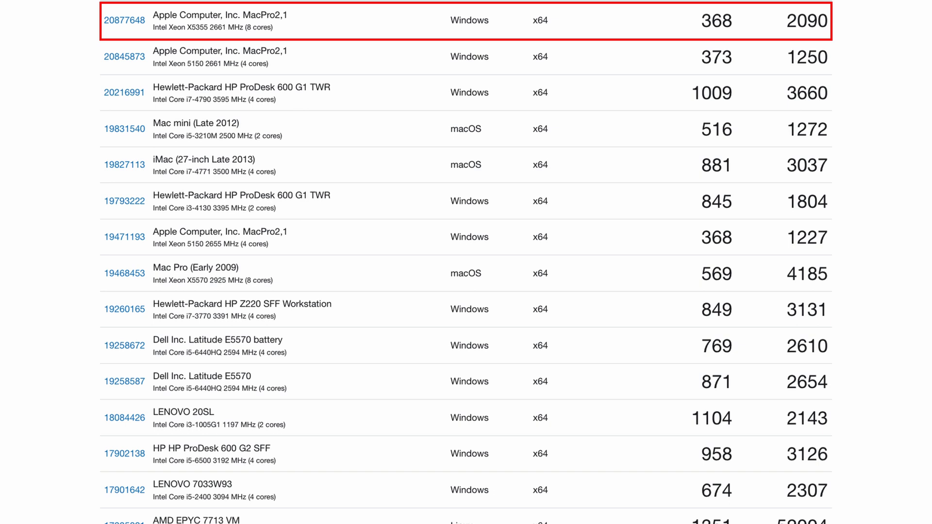
left_click(214, 21)
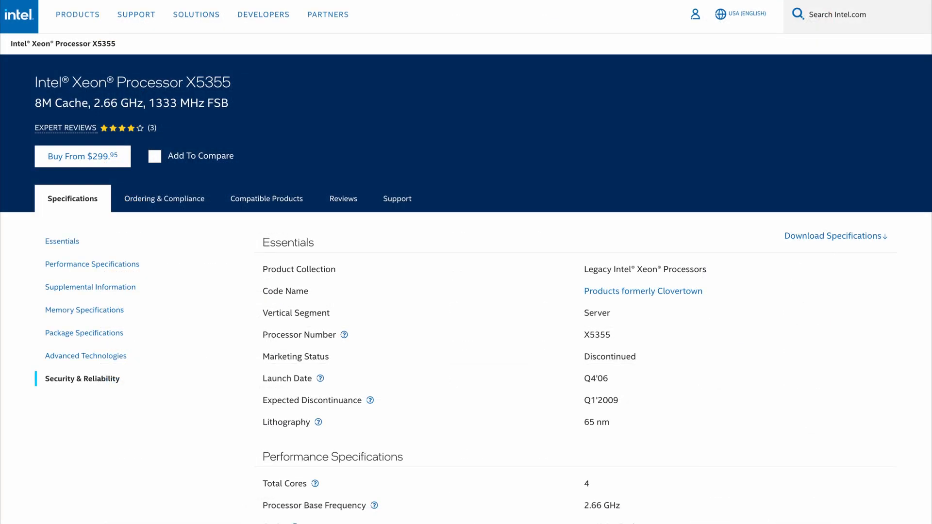
scroll("down", 3)
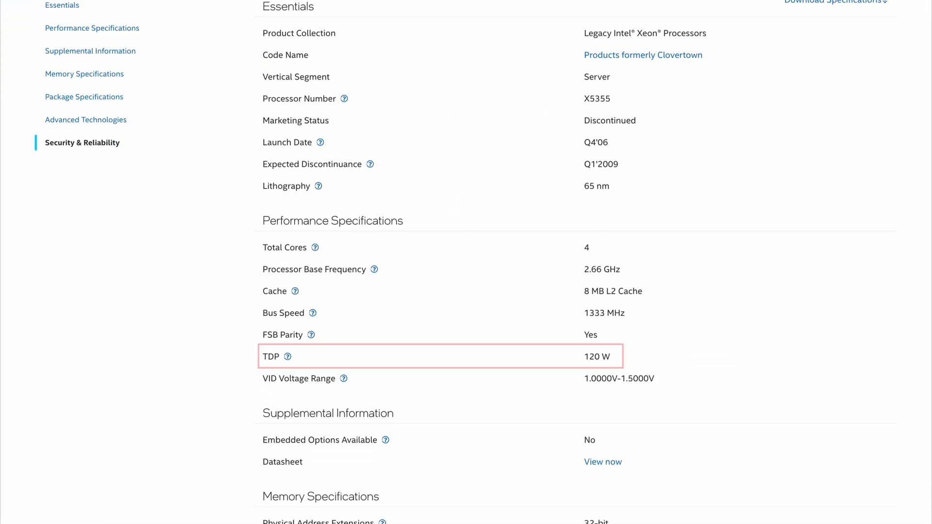